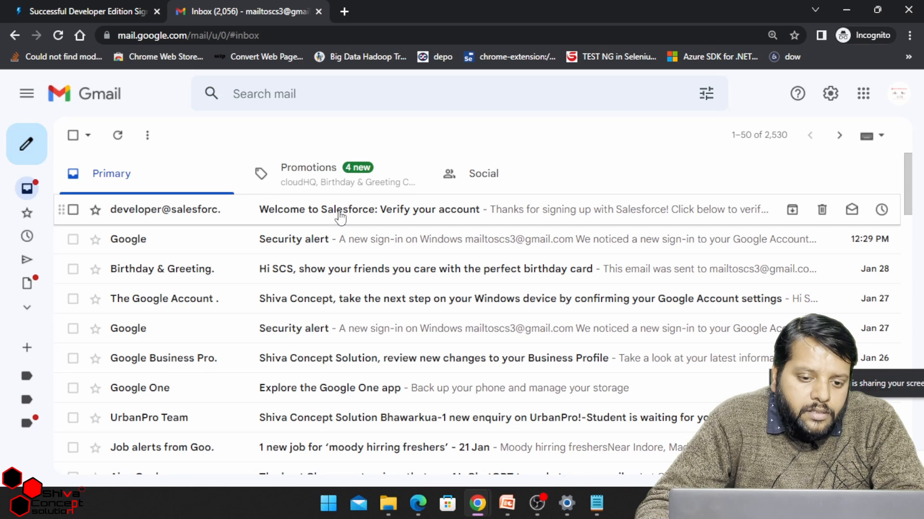
# - Open the 'Welcome to Salesforce: Verify your account' email and scroll down to the username
pyautogui.click(369, 210)
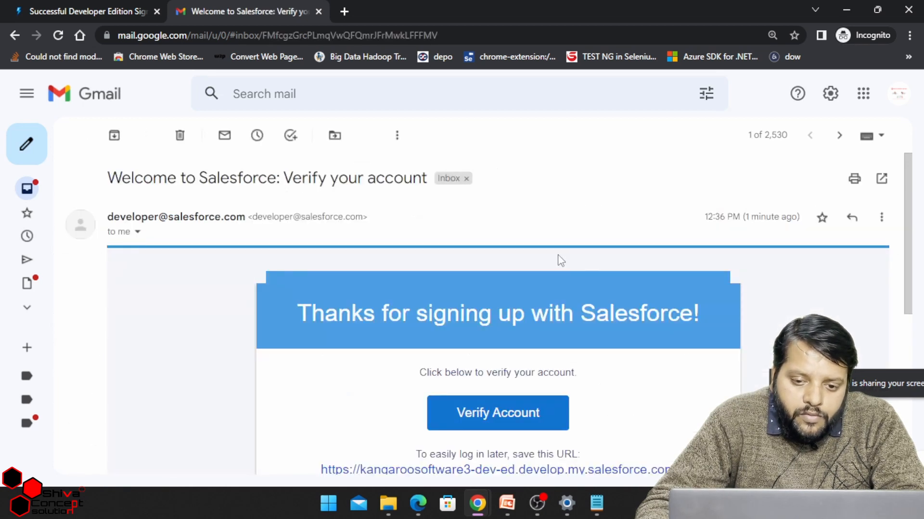
pyautogui.scroll(-3)
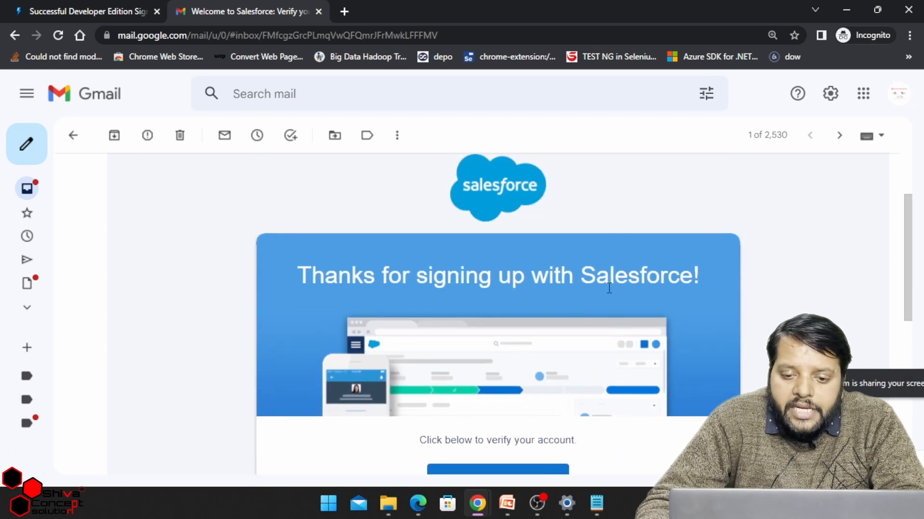
pyautogui.scroll(-3)
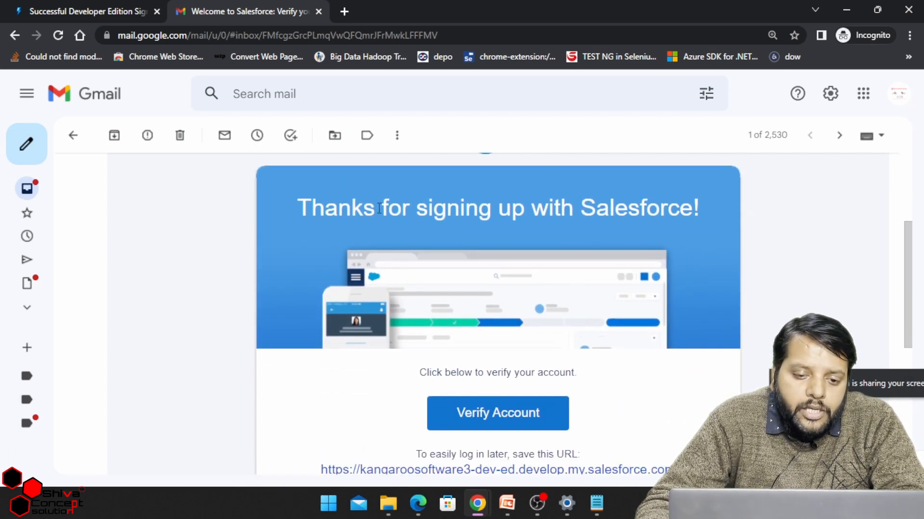
pyautogui.scroll(-3)
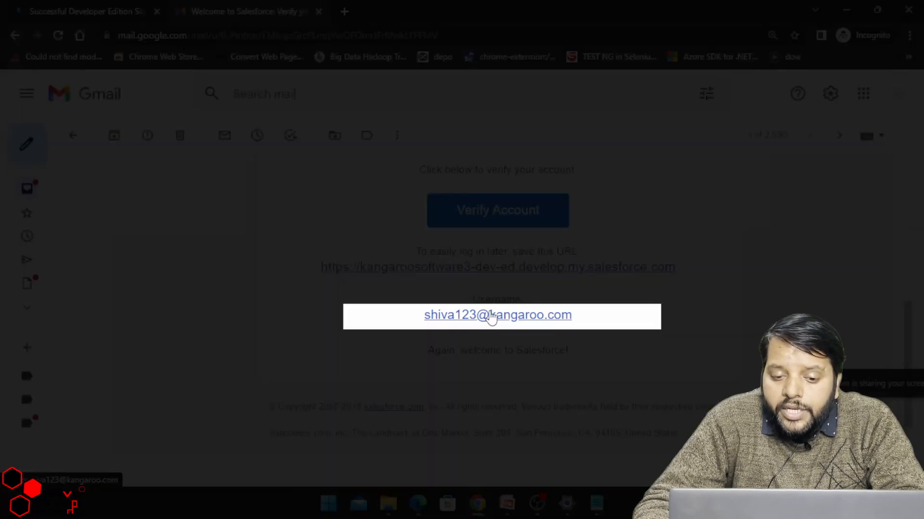
# - Verify the account and enter the new password in both password fields
pyautogui.click(497, 210)
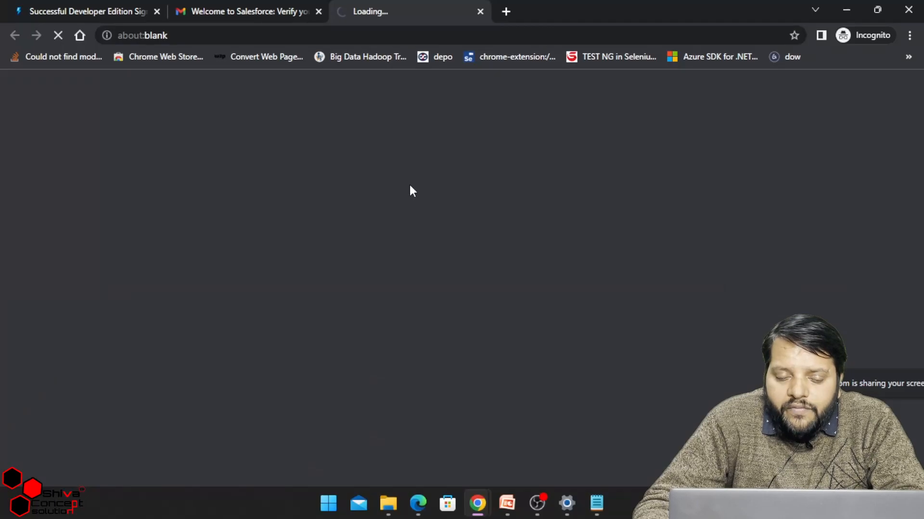
pyautogui.moveTo(402, 191)
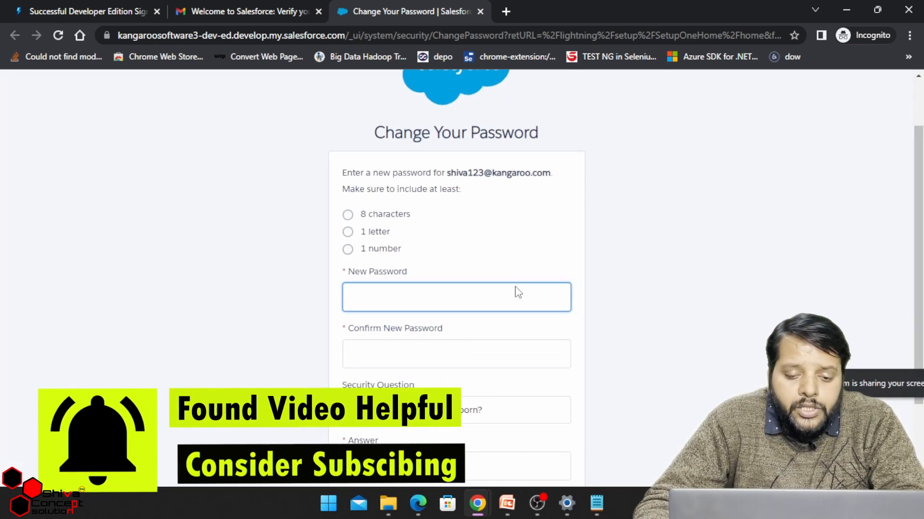
pyautogui.moveTo(499, 237)
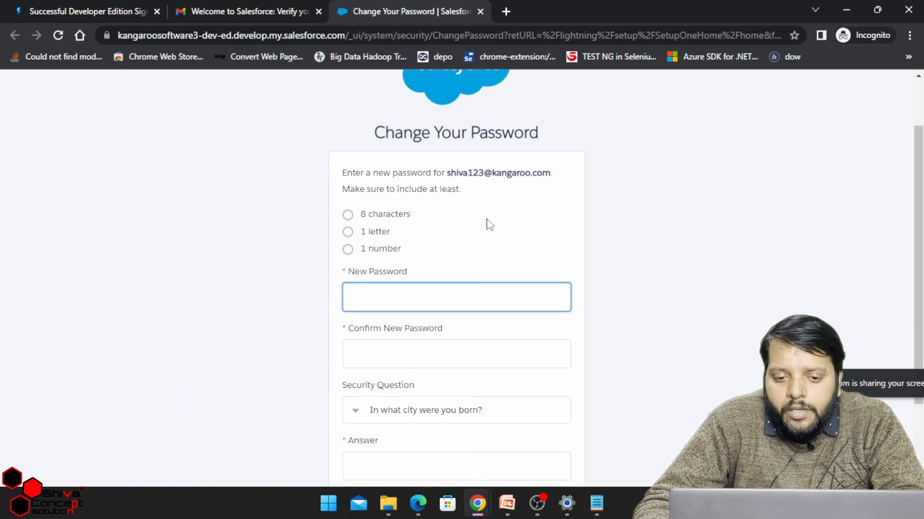
pyautogui.moveTo(483, 194)
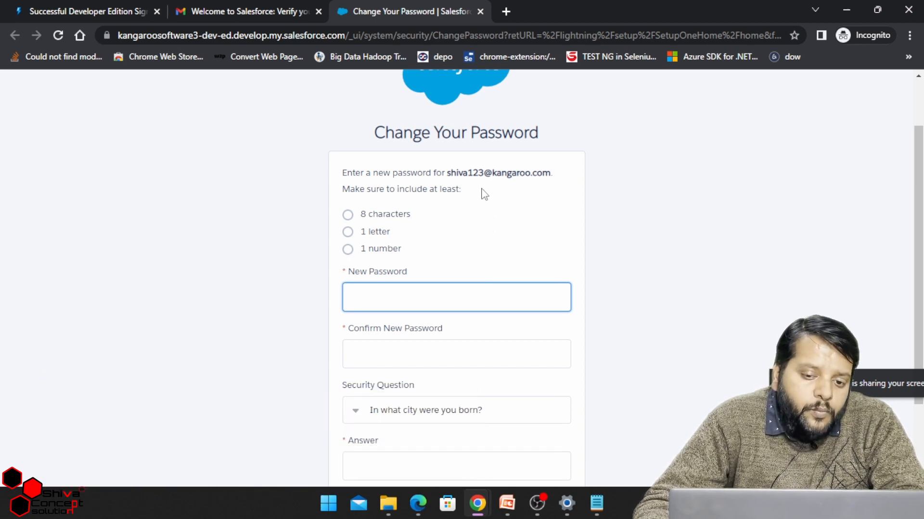
pyautogui.click(456, 297)
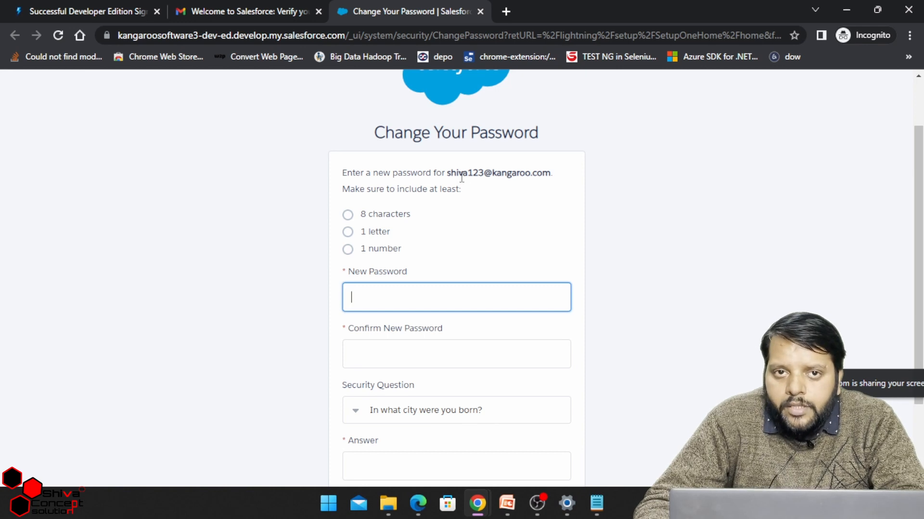
pyautogui.moveTo(421, 206)
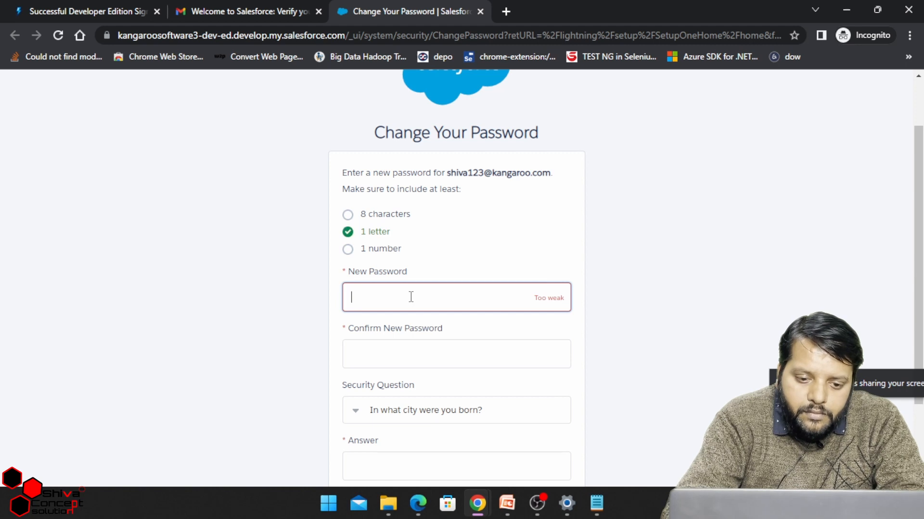
pyautogui.write('password')
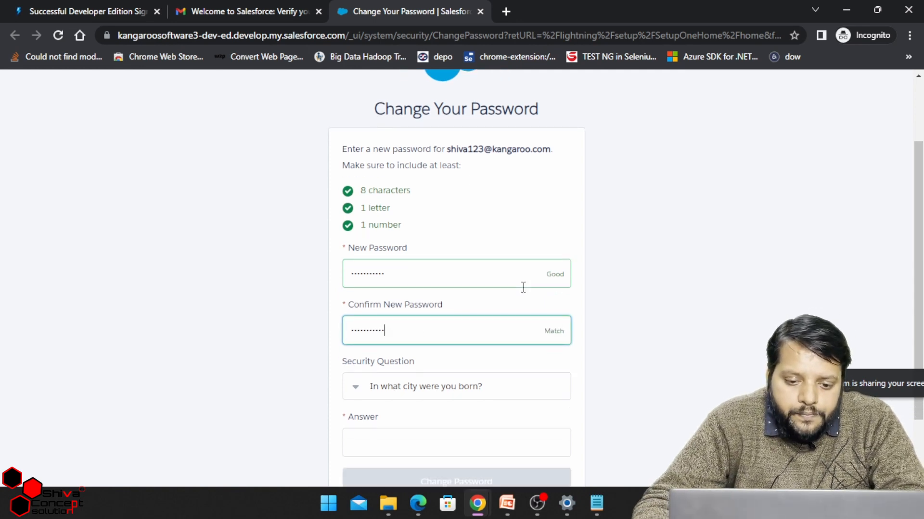
pyautogui.scroll(-3)
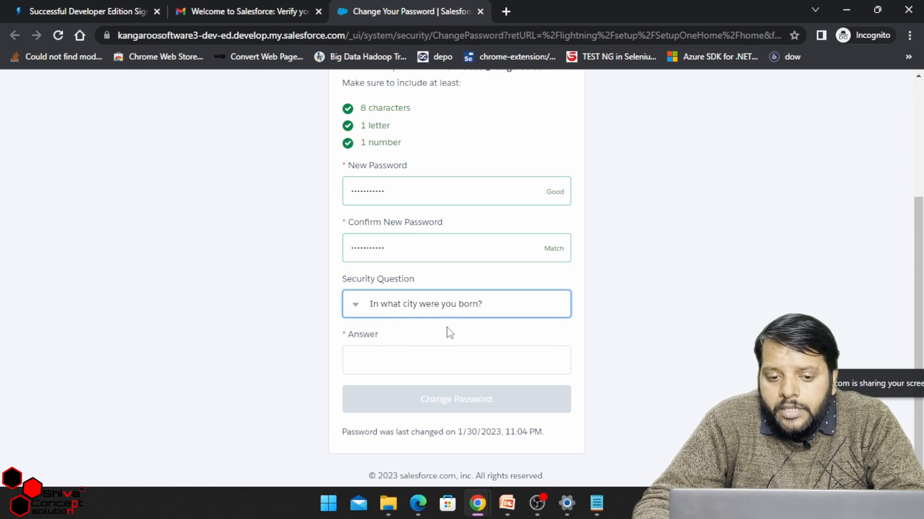
pyautogui.moveTo(414, 312)
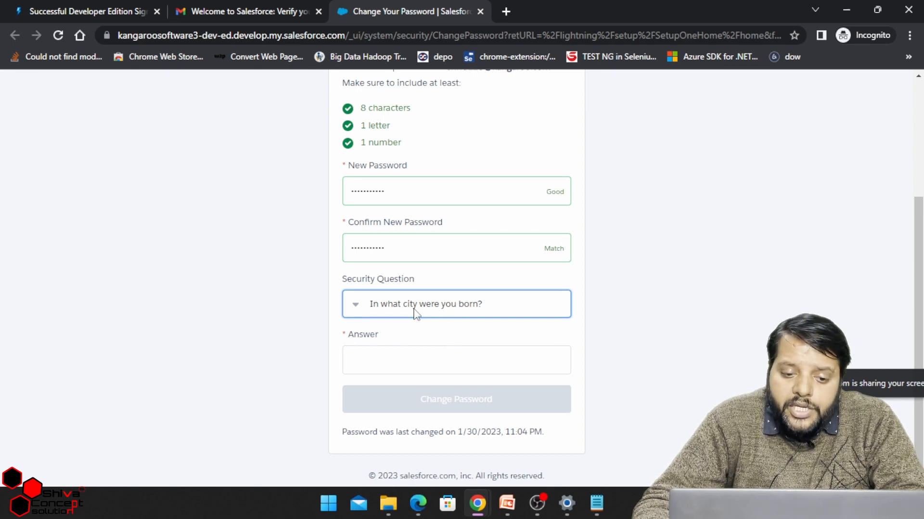
pyautogui.click(456, 303)
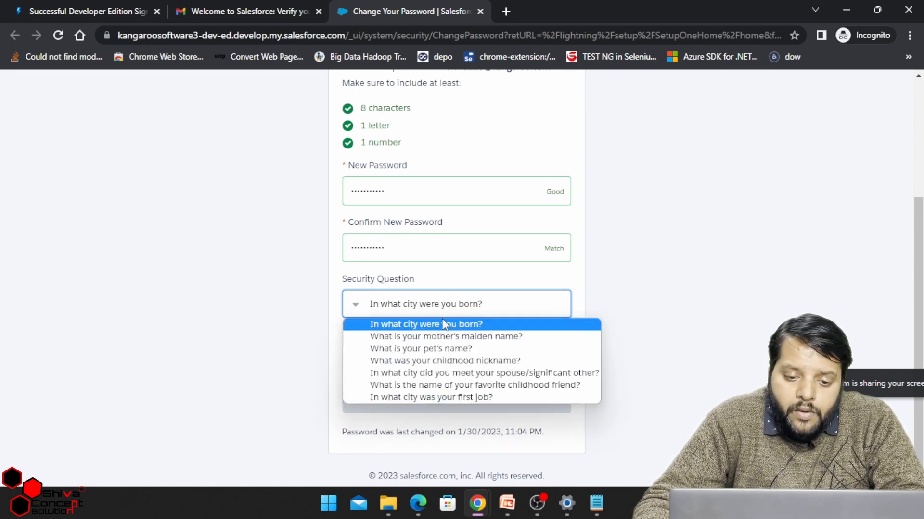
pyautogui.click(425, 323)
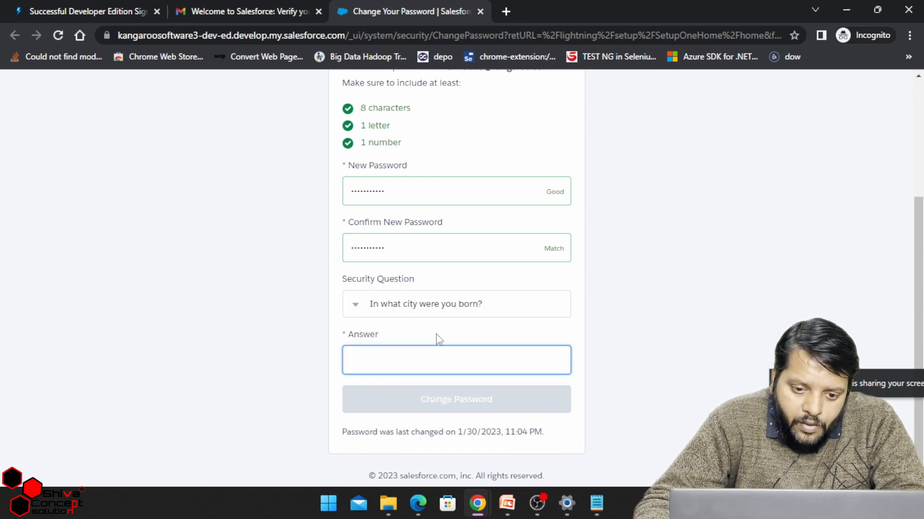
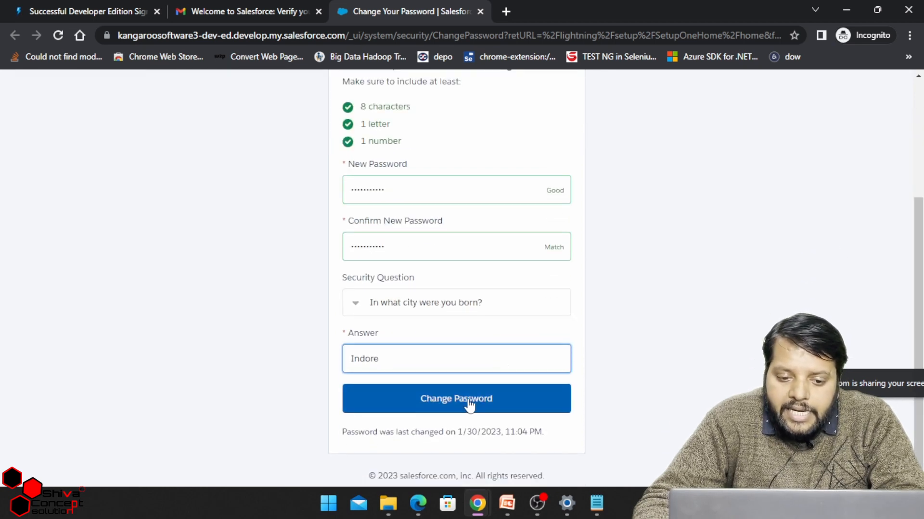
pyautogui.click(455, 398)
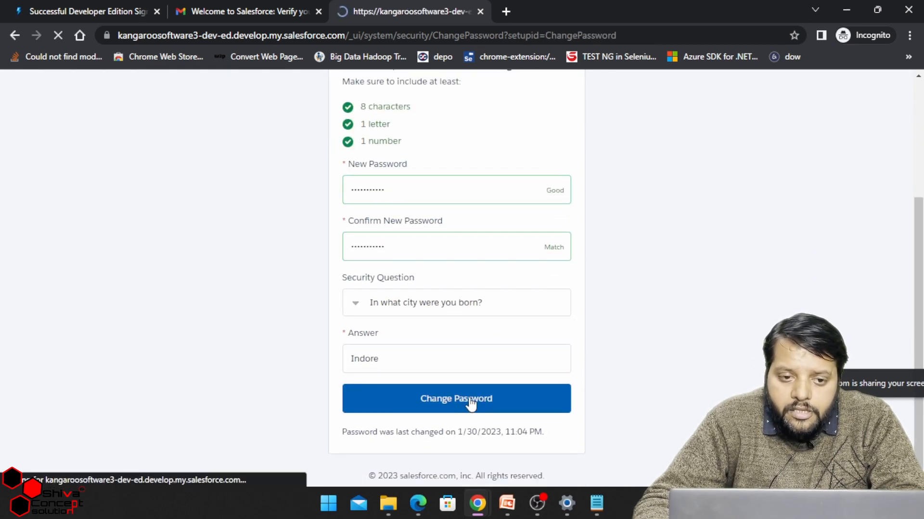
pyautogui.click(455, 398)
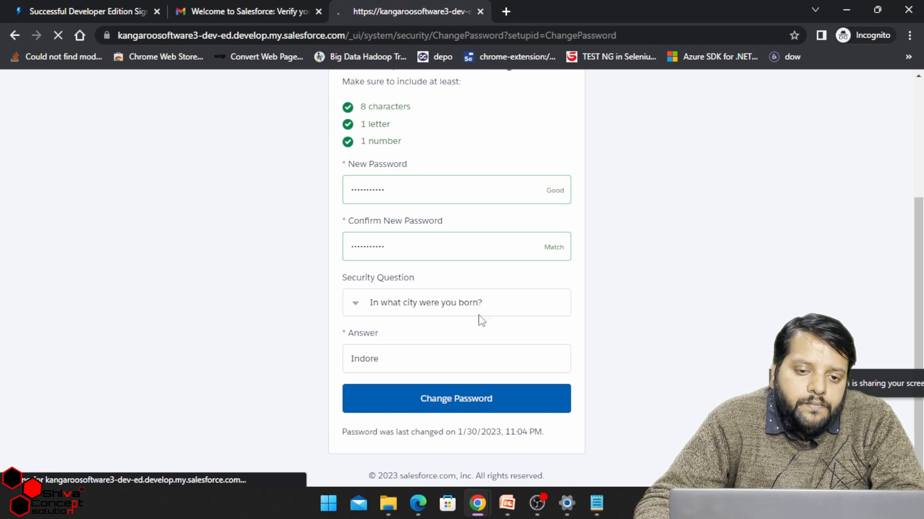
pyautogui.click(455, 399)
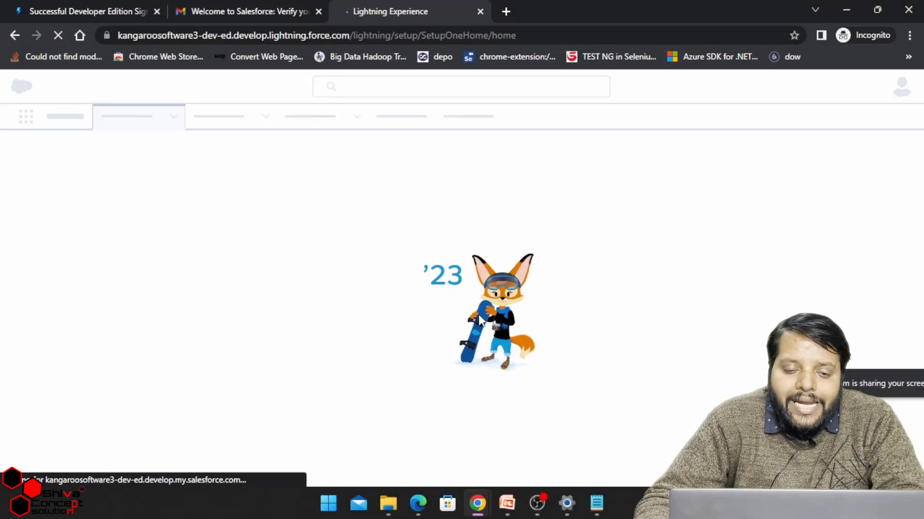
pyautogui.moveTo(500, 167)
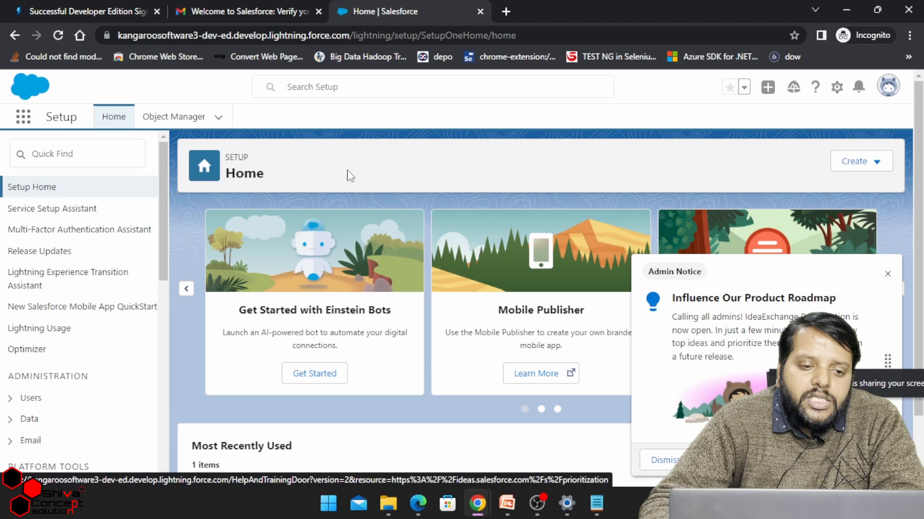
pyautogui.moveTo(829, 165)
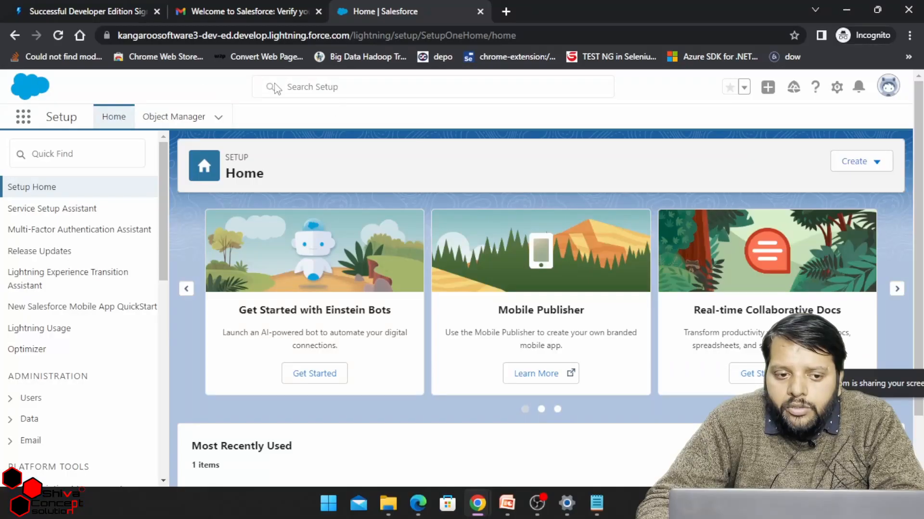
pyautogui.moveTo(328, 129)
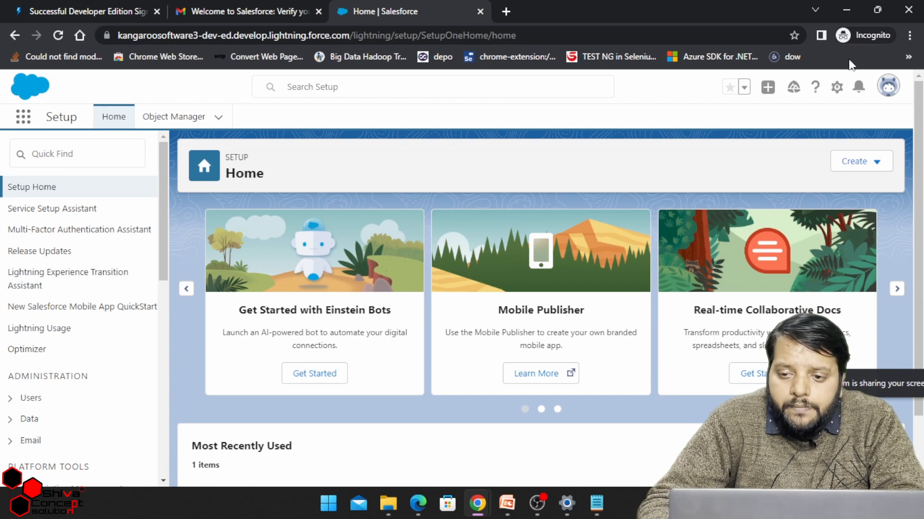
pyautogui.moveTo(887, 87)
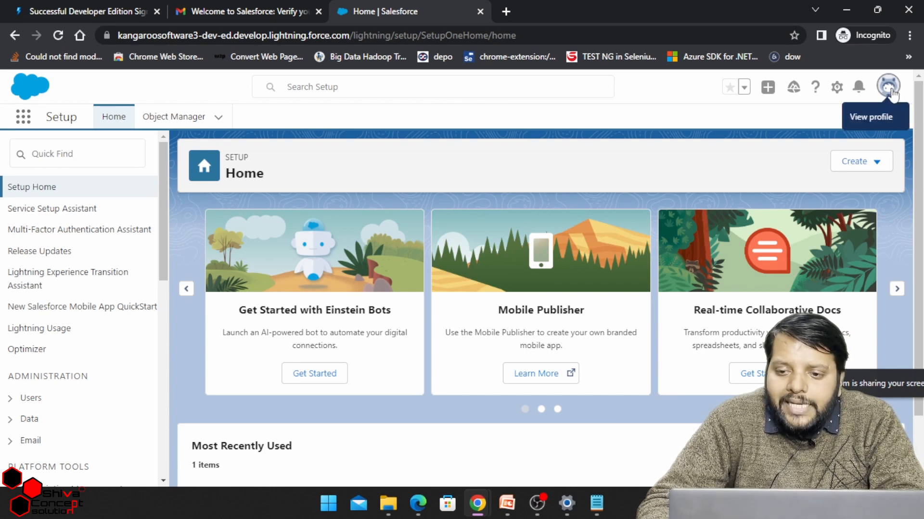
# - Open the profile menu and highlight the org domain address
pyautogui.click(887, 87)
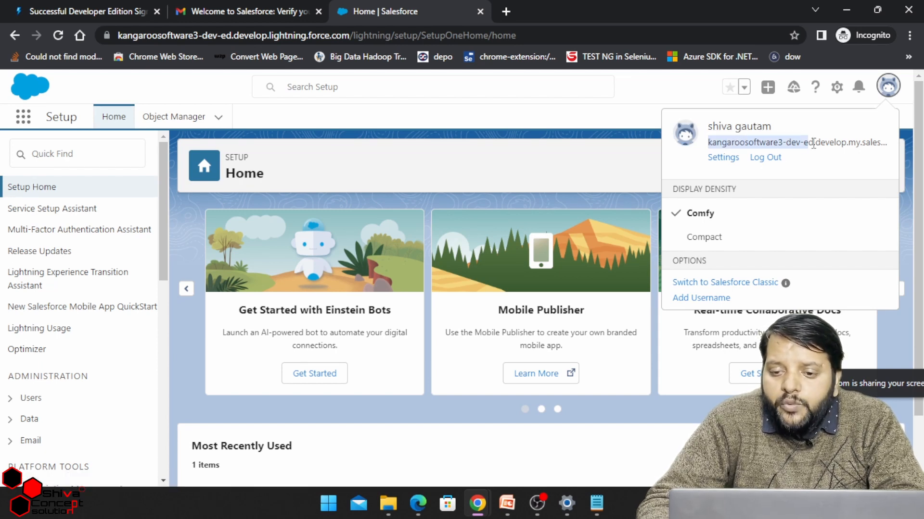
pyautogui.doubleClick(795, 142)
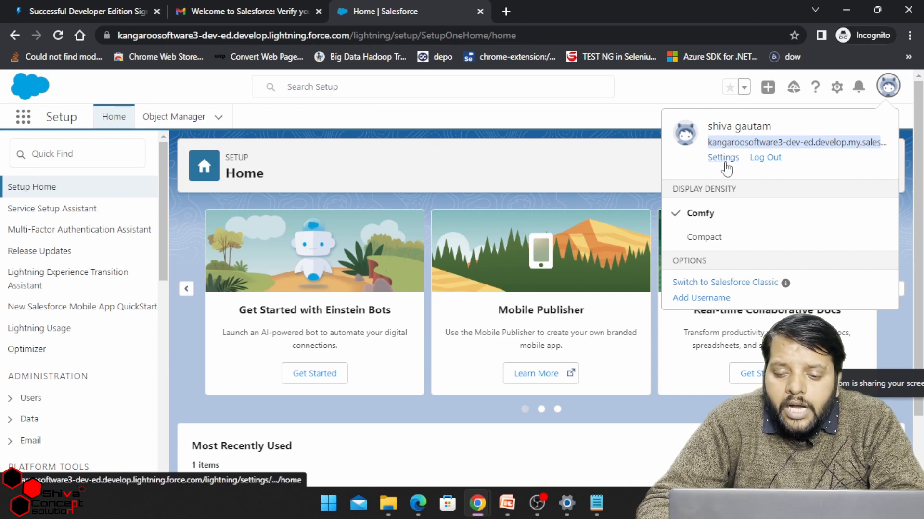
pyautogui.moveTo(764, 158)
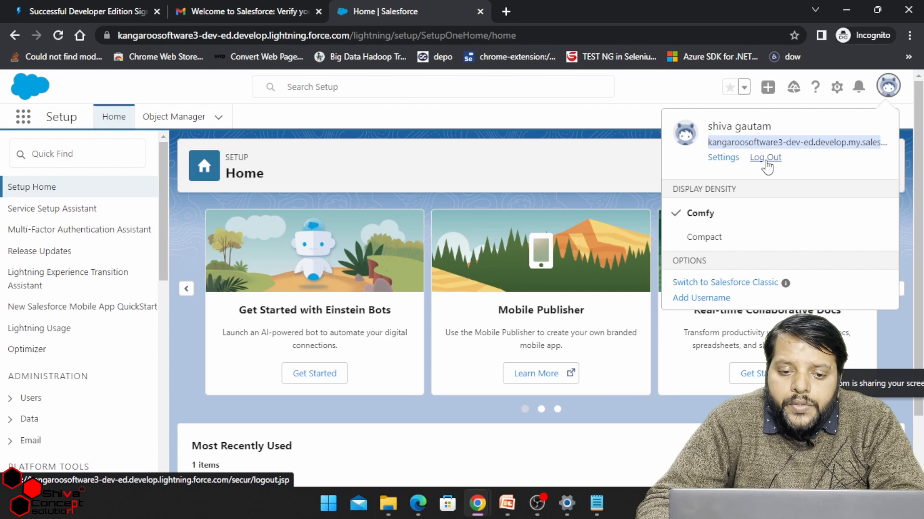
# - Log out of the developer org and return to the Gmail inbox
pyautogui.click(766, 157)
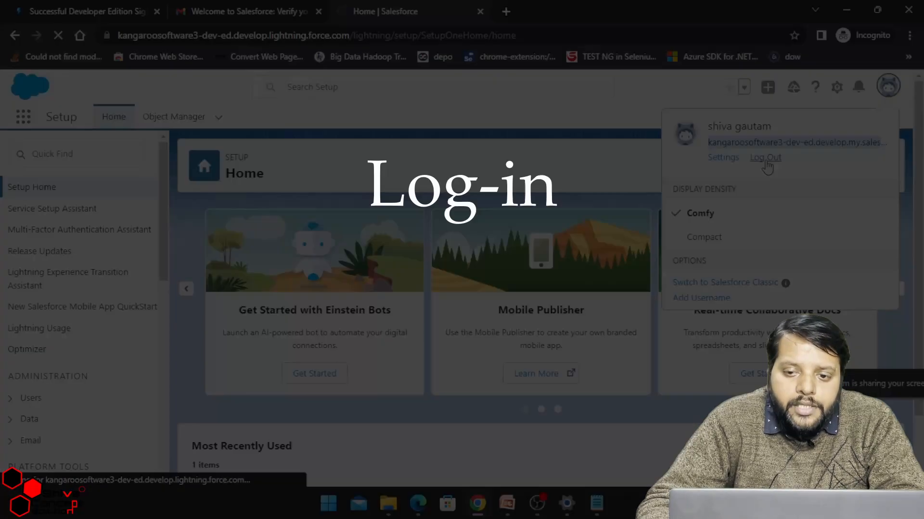
pyautogui.click(765, 158)
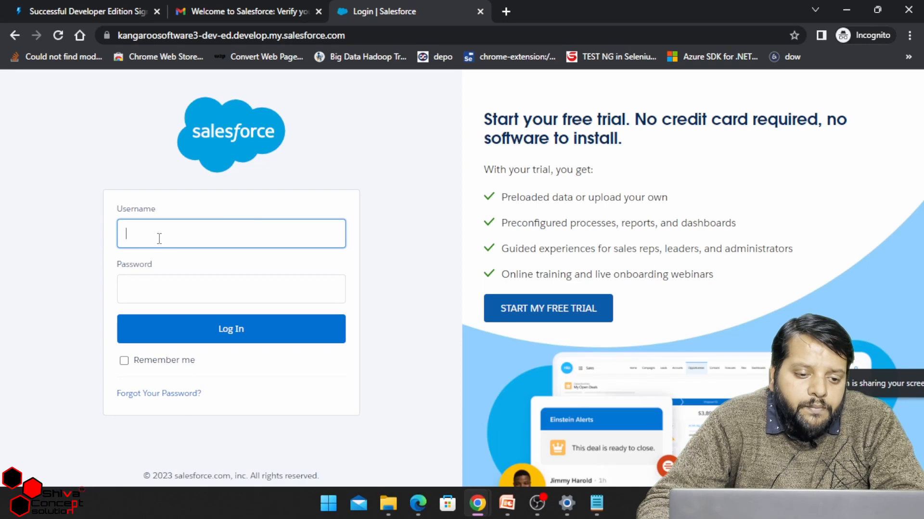
pyautogui.click(230, 232)
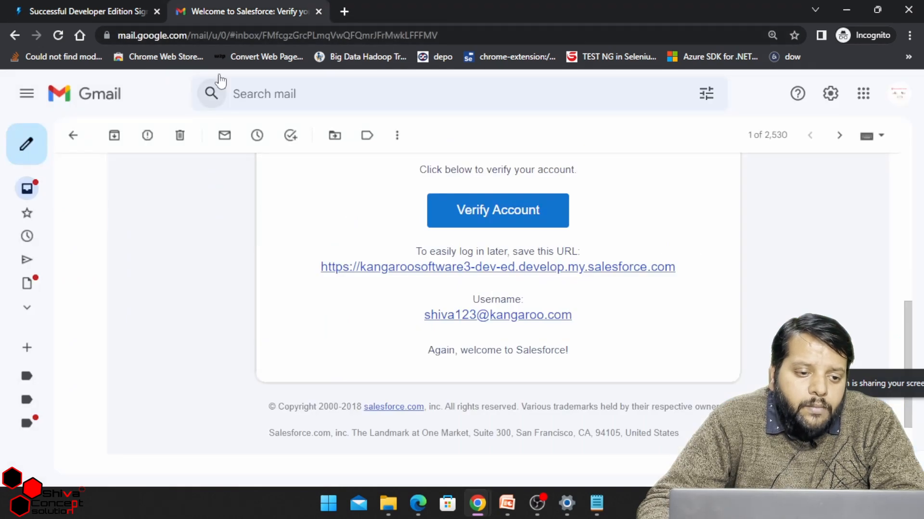
pyautogui.click(73, 134)
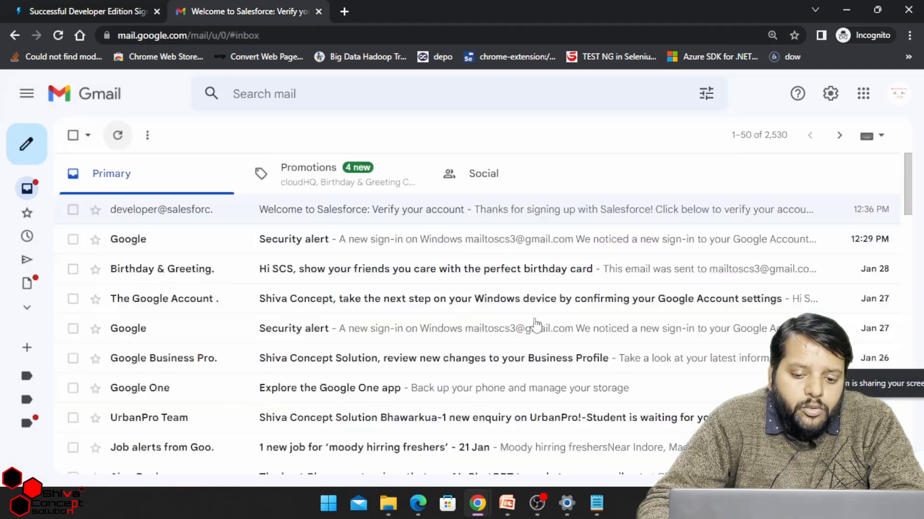
pyautogui.click(595, 504)
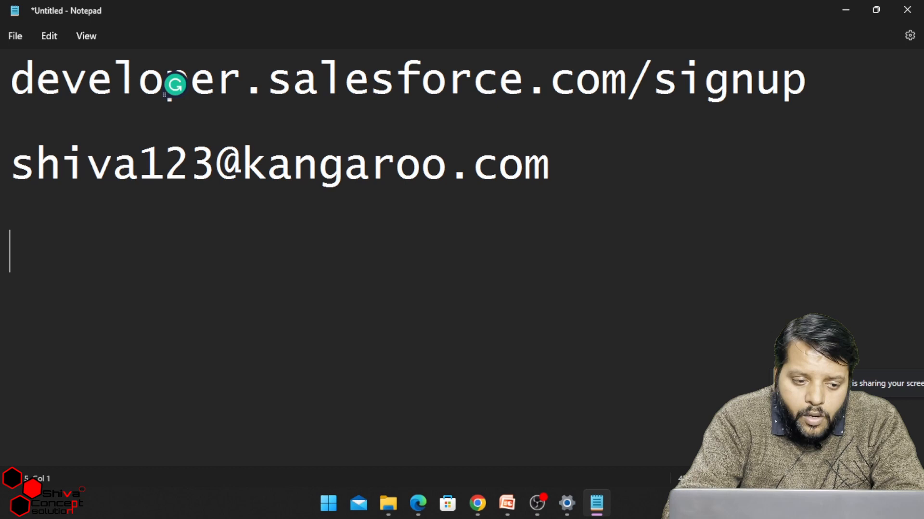
# - Add 'login.salesforce.com' on the third line under the username in Notepad
pyautogui.write('logi')
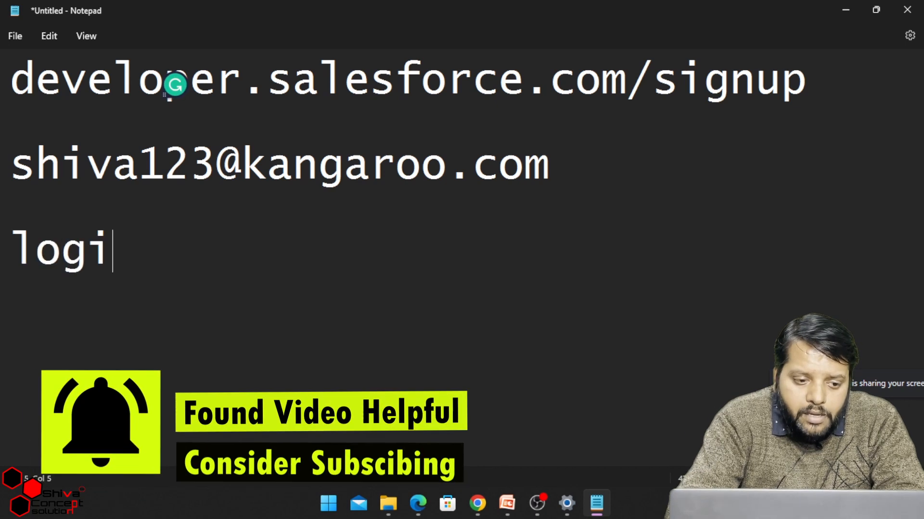
pyautogui.write('n.sa')
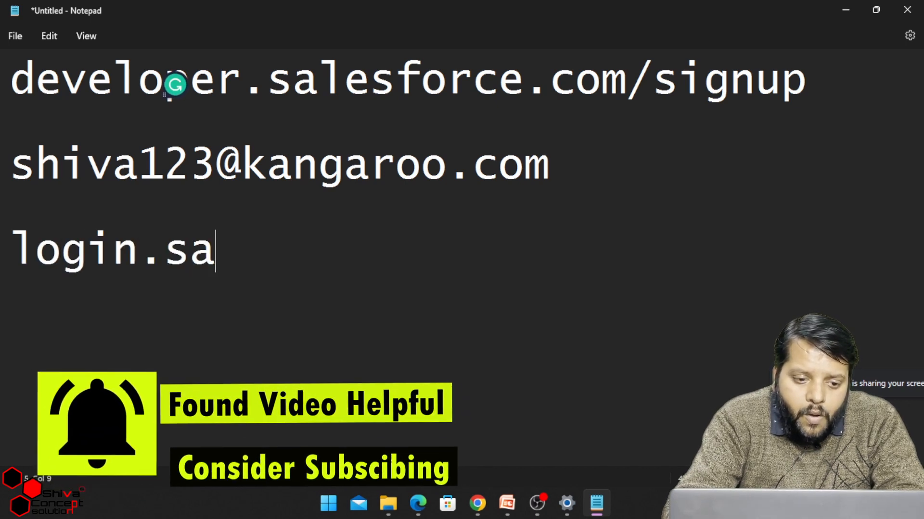
pyautogui.write('lesforce')
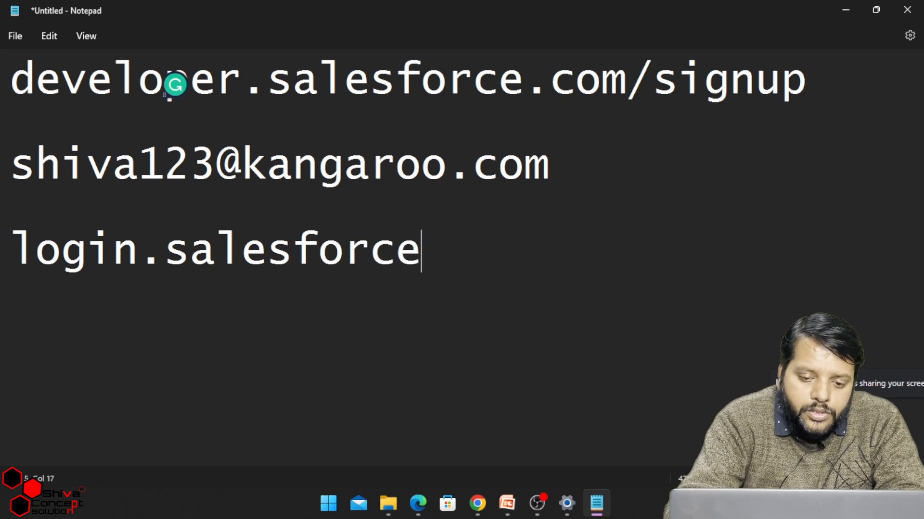
pyautogui.write('.com')
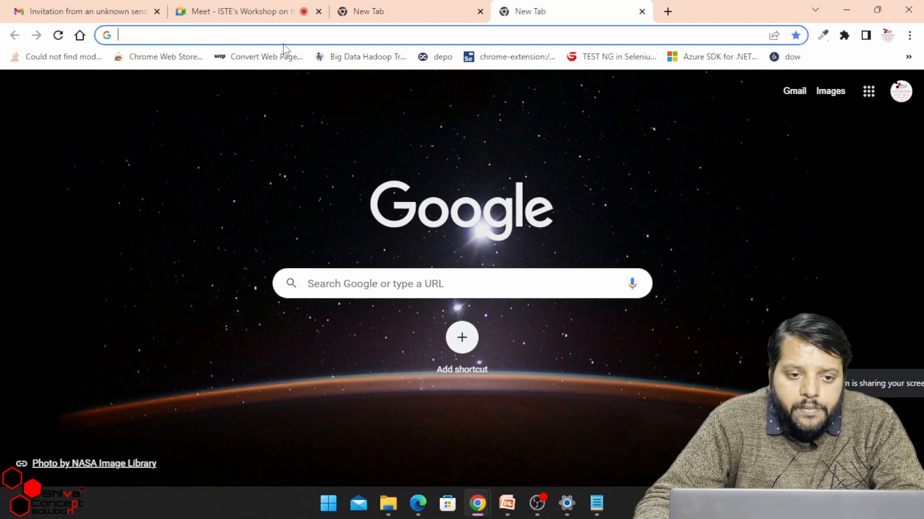
# - Go to login.salesforce.com and log in with the new username and password
pyautogui.write('login.salesforce.com')
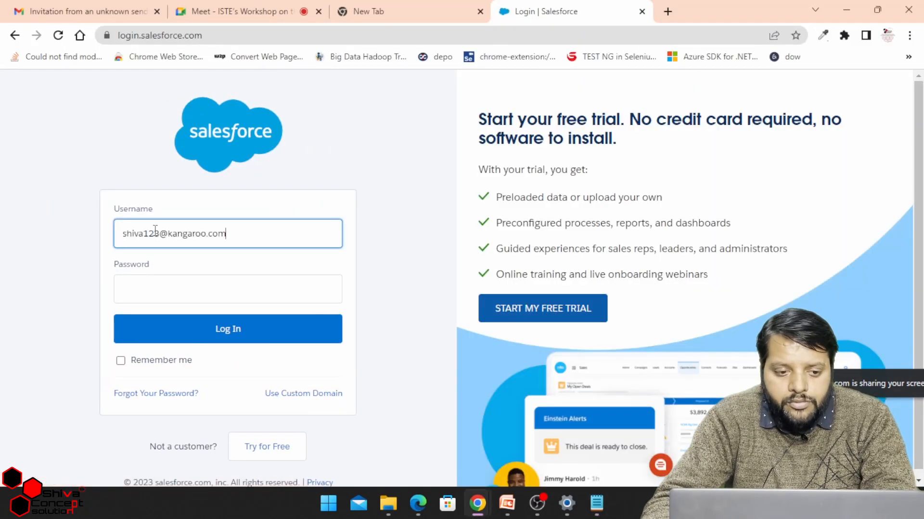
pyautogui.click(228, 289)
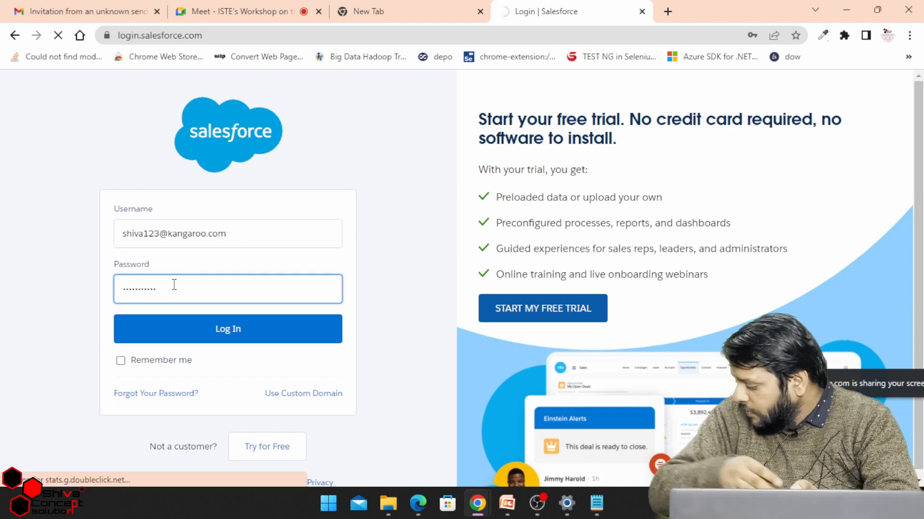
pyautogui.click(227, 328)
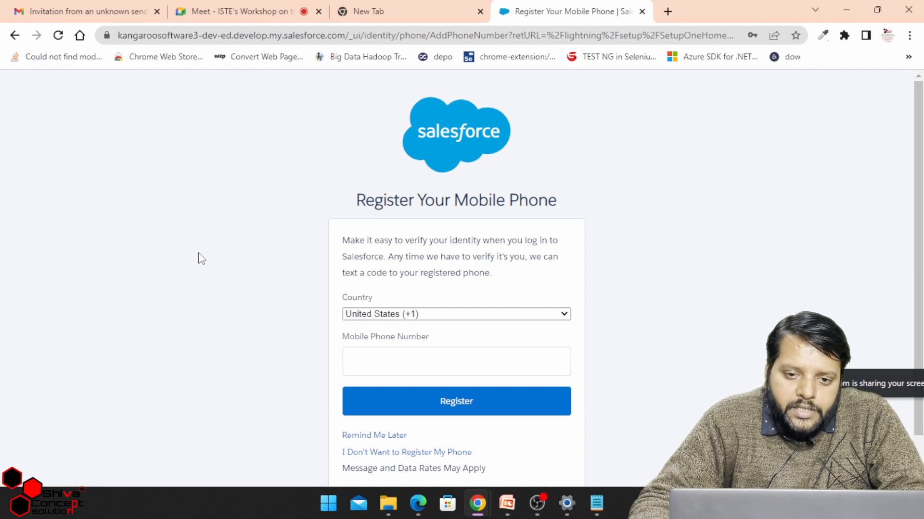
pyautogui.moveTo(629, 247)
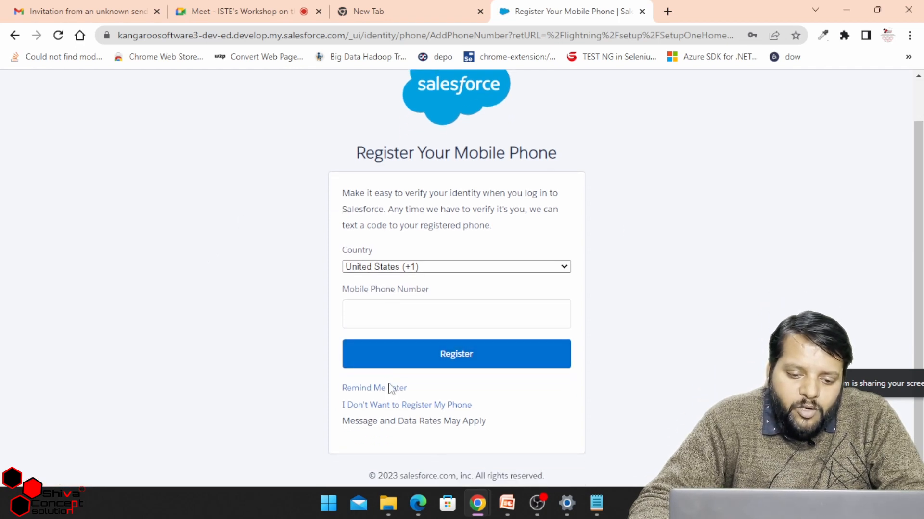
pyautogui.moveTo(374, 388)
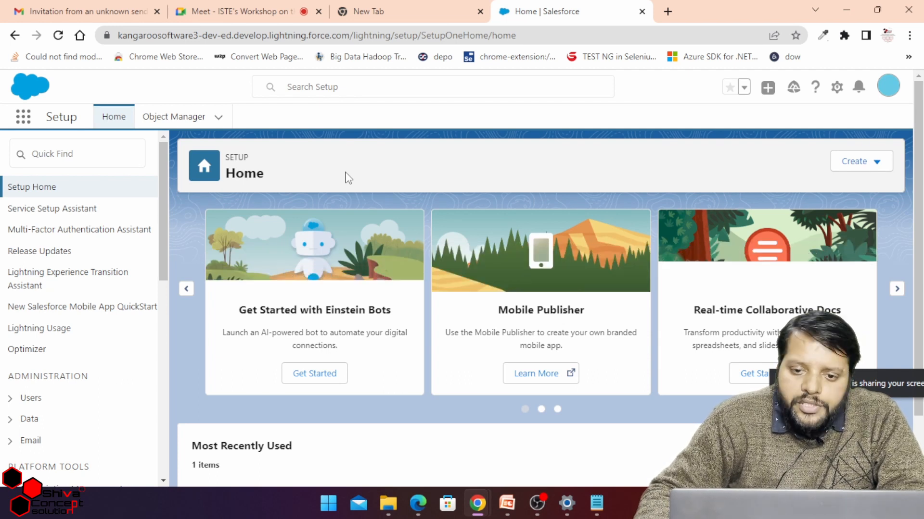
pyautogui.moveTo(354, 158)
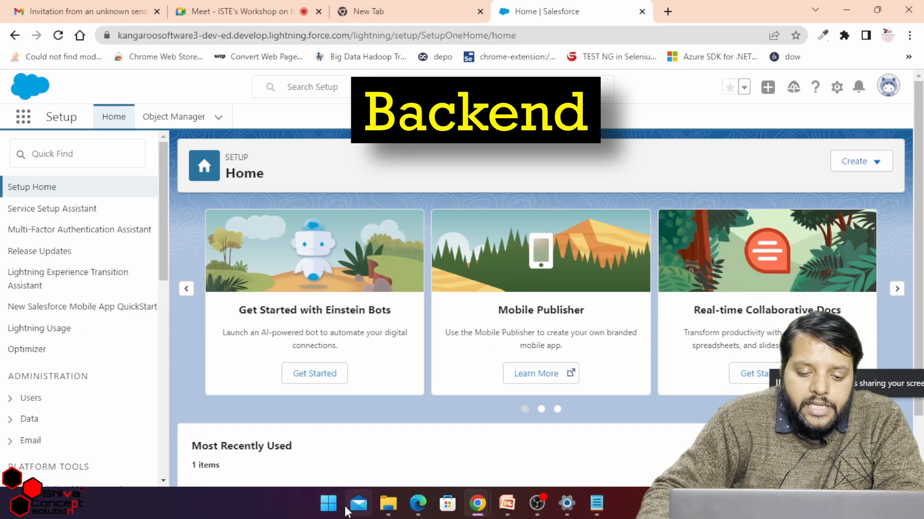
# - Open the Windows Start menu to launch Paint
pyautogui.click(328, 503)
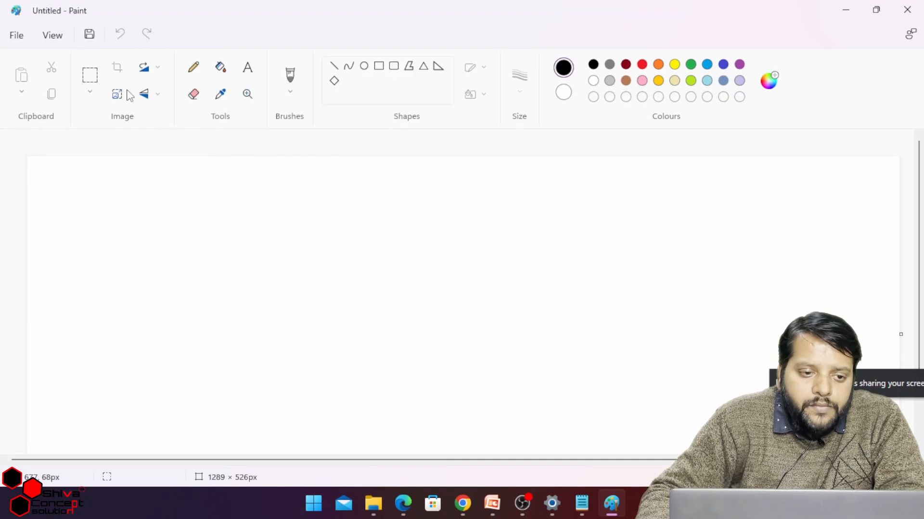
# - Draw a rough rectangle on the canvas with the Pencil tool
pyautogui.click(193, 67)
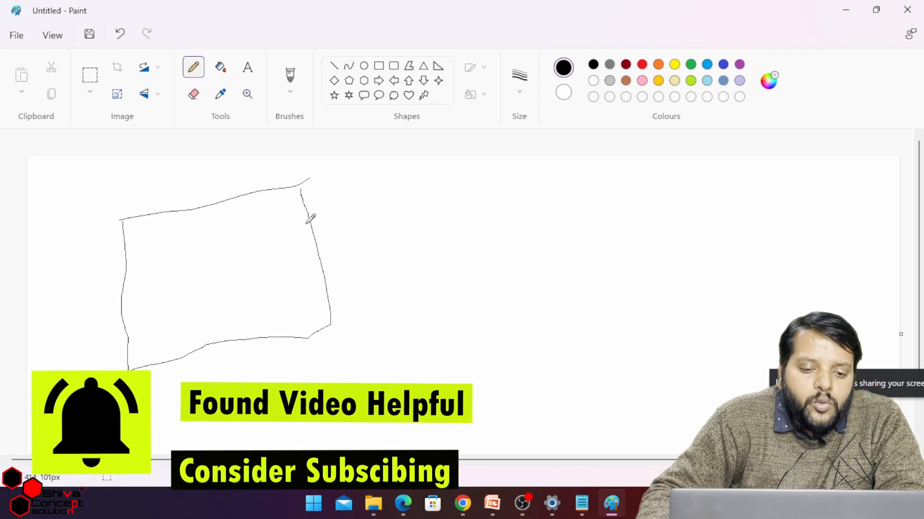
pyautogui.moveTo(300, 233); pyautogui.dragTo(351, 220)
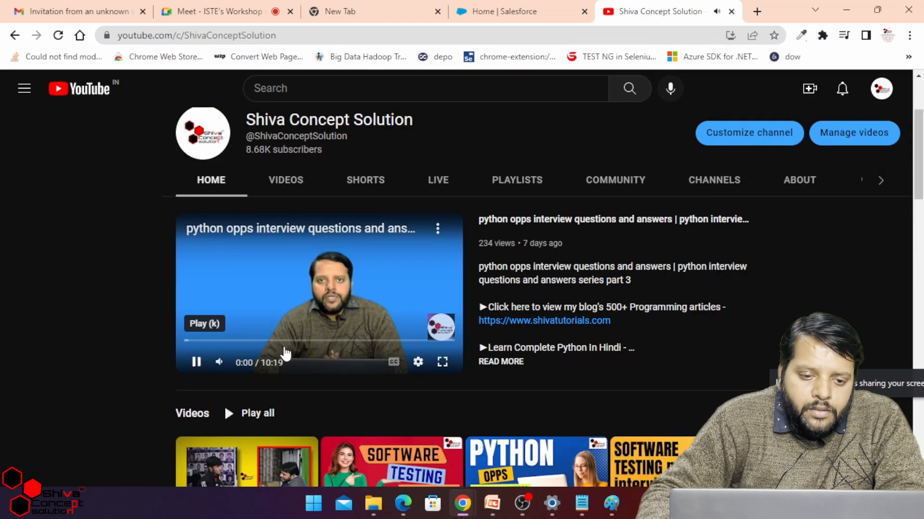
# - Pause the featured video and open YouTube Studio from the profile menu
pyautogui.click(24, 89)
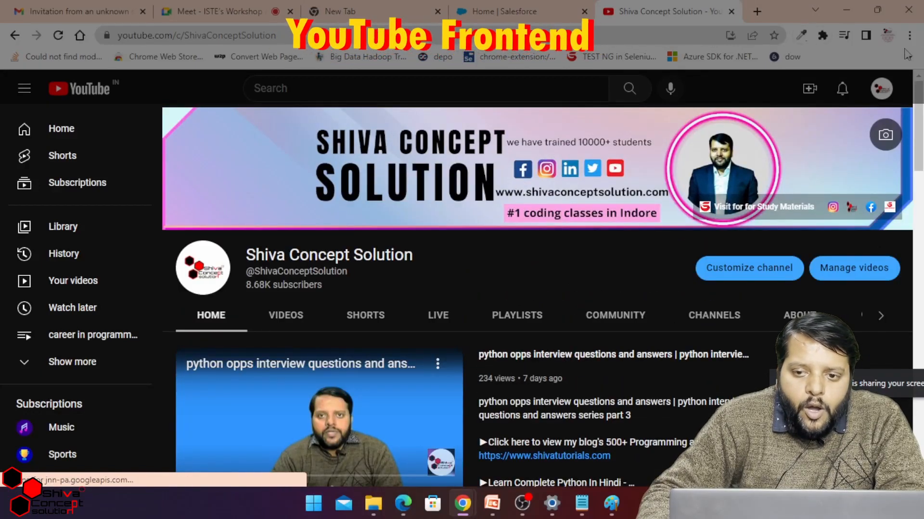
pyautogui.click(881, 88)
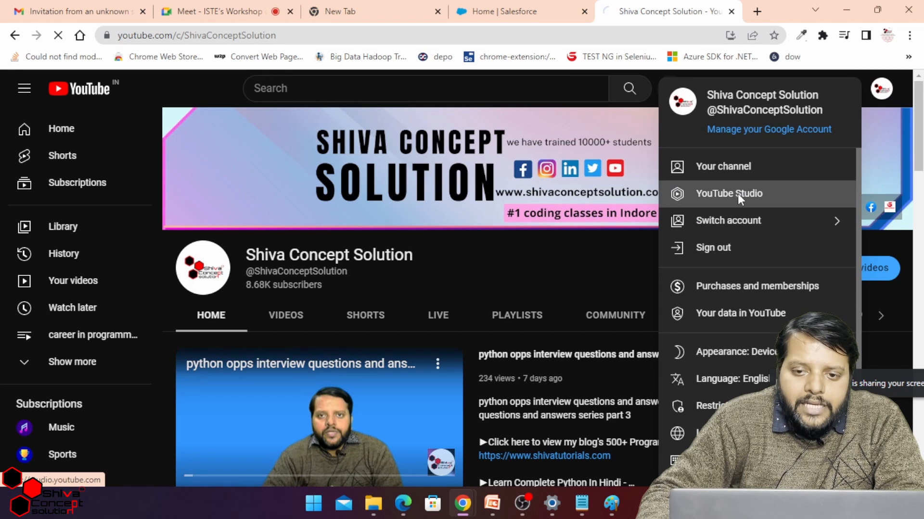
pyautogui.click(728, 194)
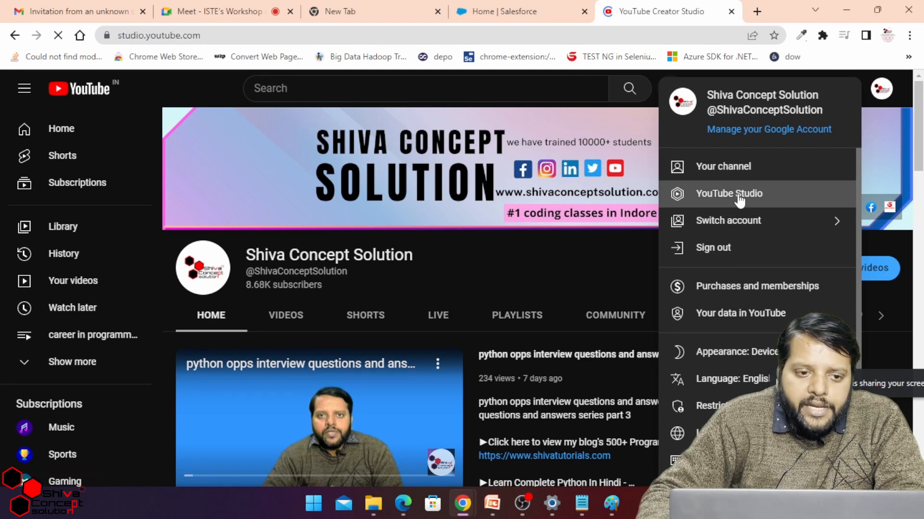
pyautogui.click(729, 194)
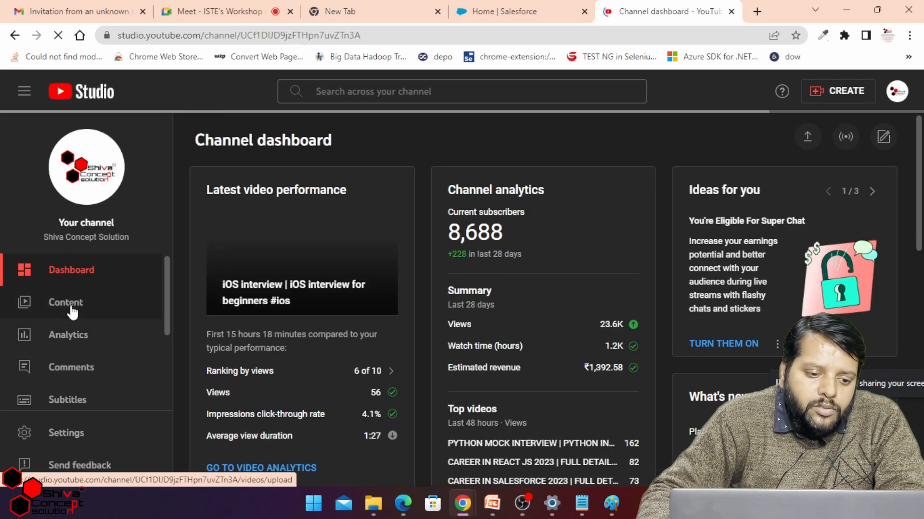
# - Open the channel's uploaded videos list in YouTube Studio, then close the Studio tab
pyautogui.click(66, 303)
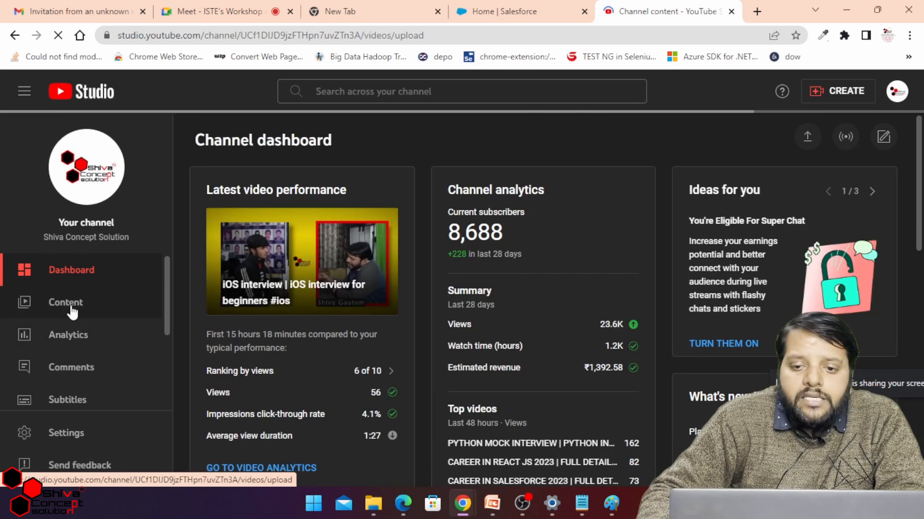
pyautogui.click(65, 302)
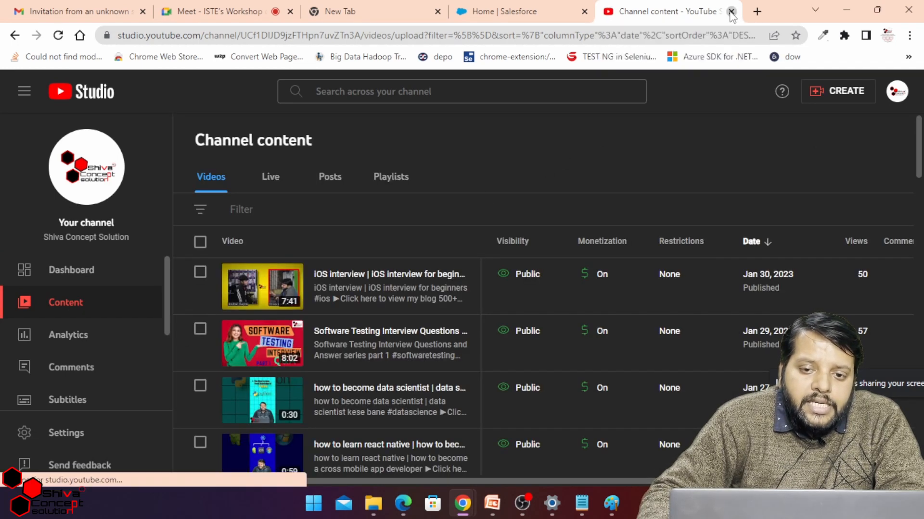
pyautogui.click(732, 11)
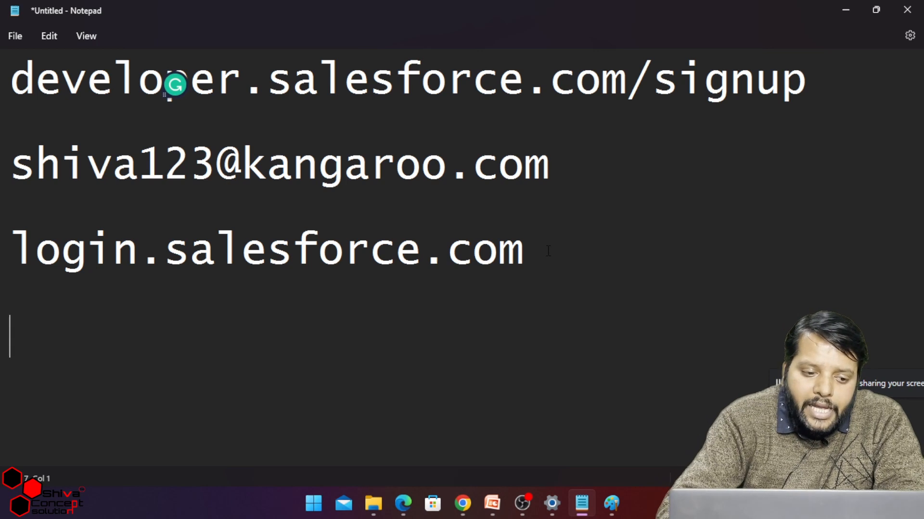
# - Type 'LWC' on the fourth line of Notepad, beneath login.salesforce.com
pyautogui.write('LWC')
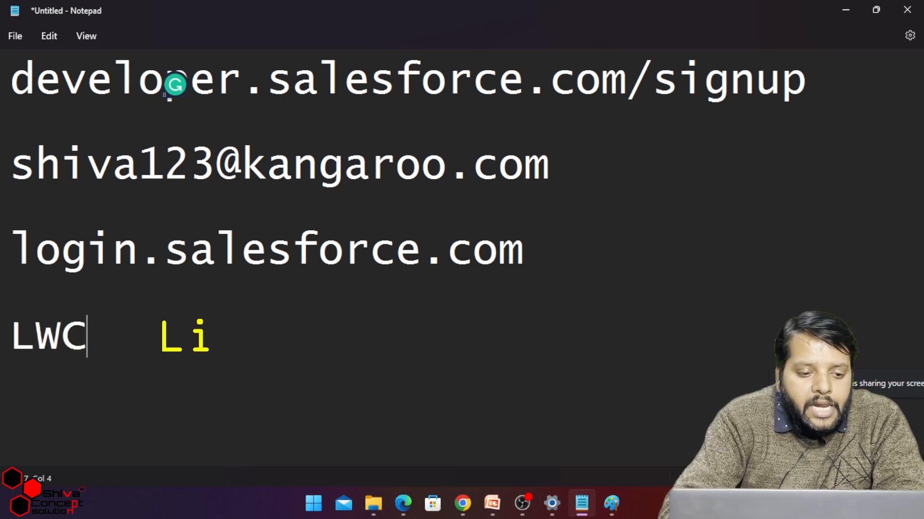